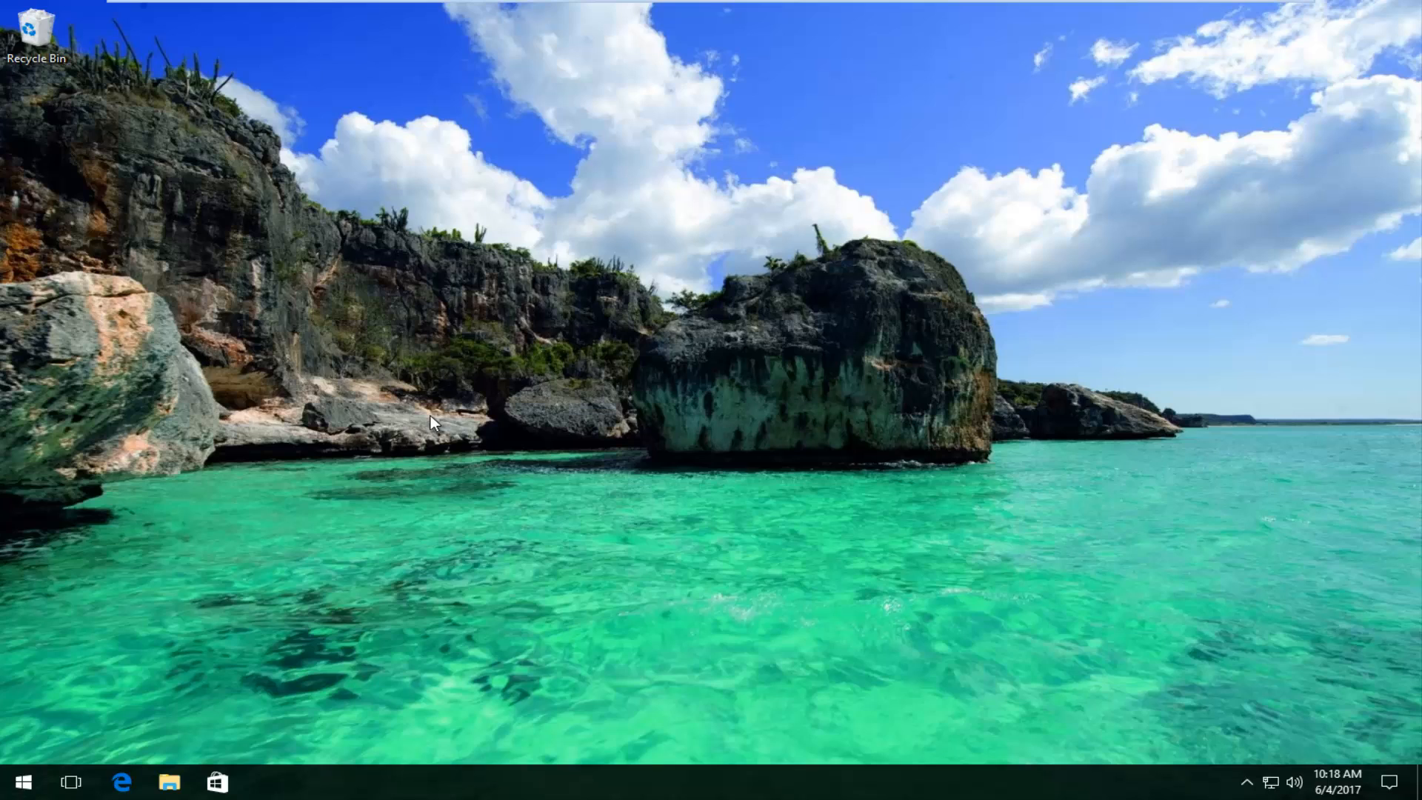
pyautogui.moveTo(469, 426)
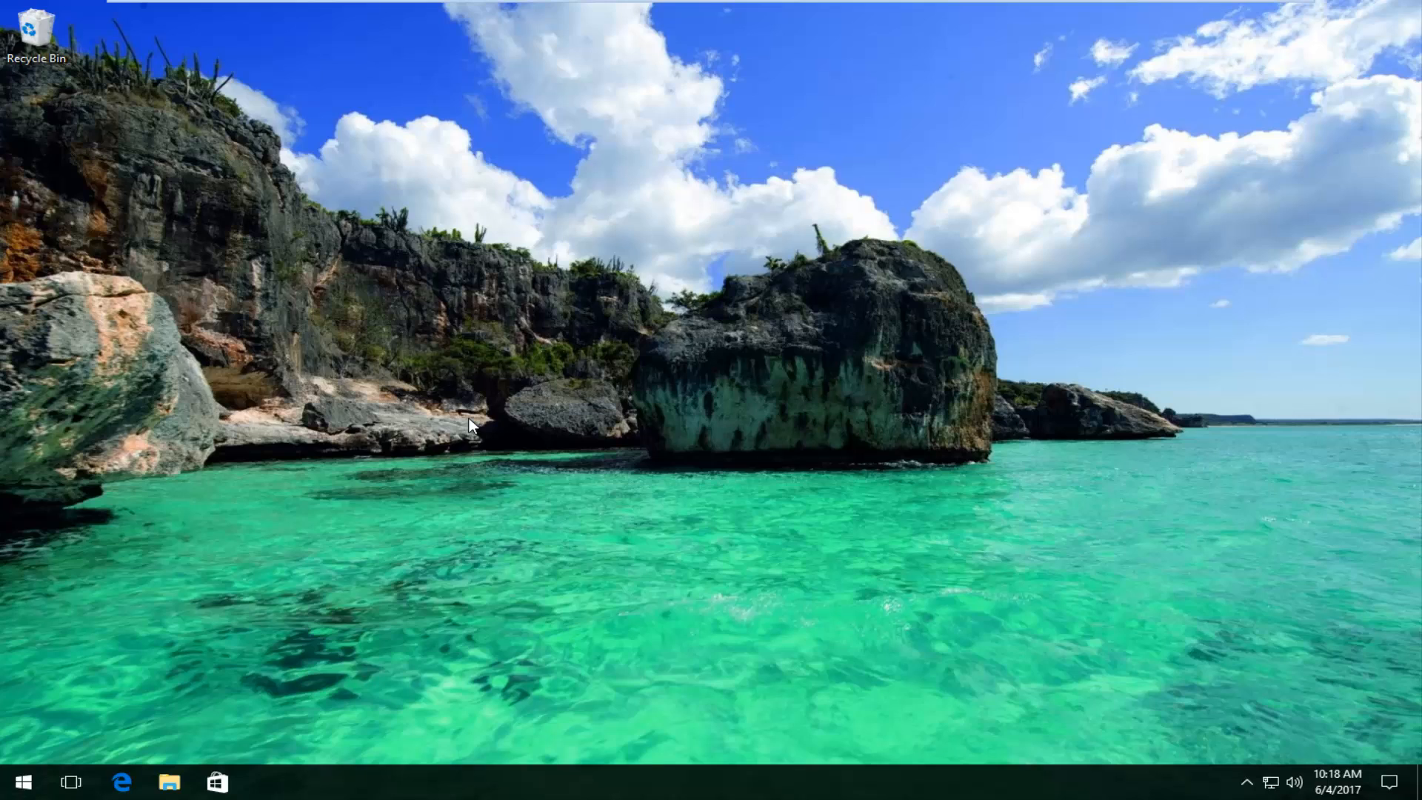
pyautogui.moveTo(331, 250)
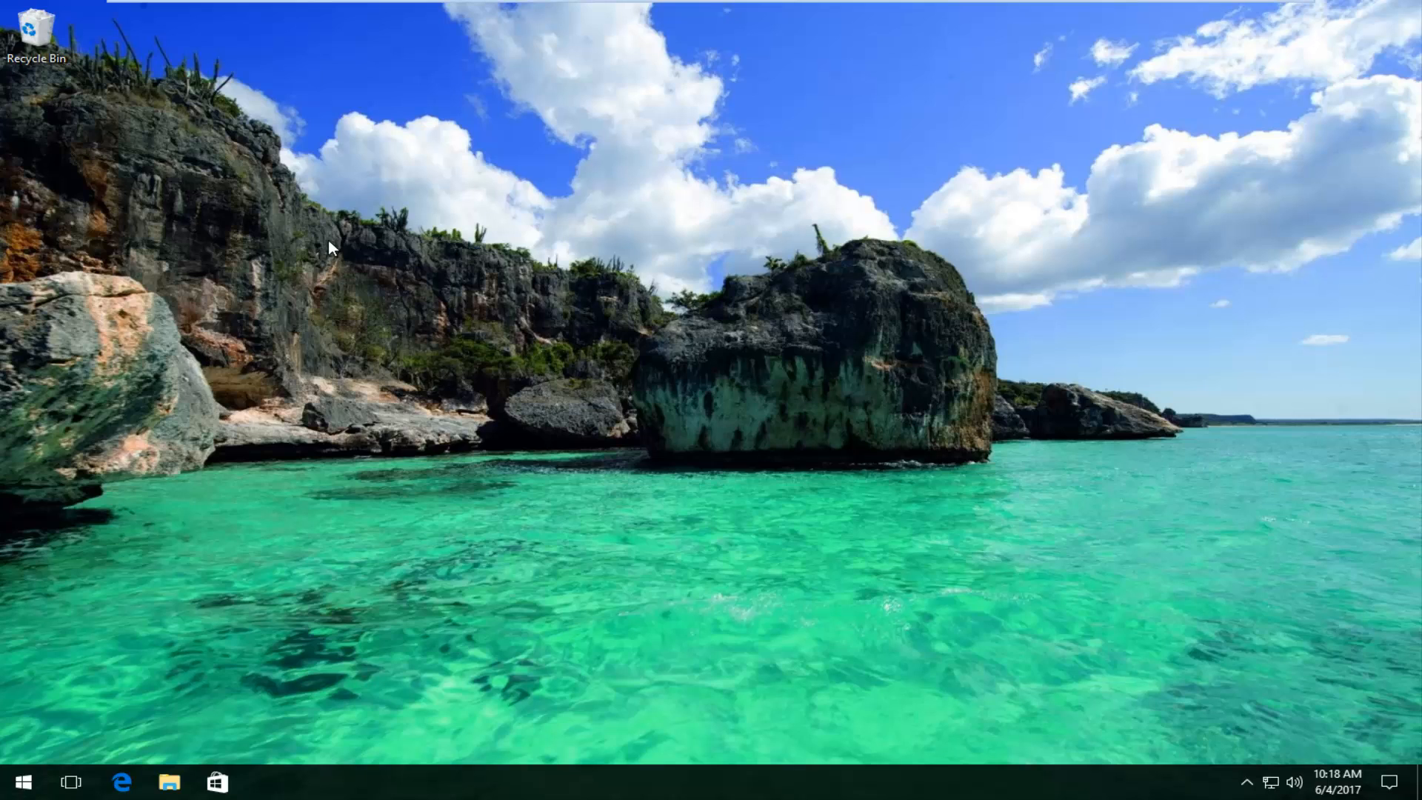
pyautogui.moveTo(186, 720)
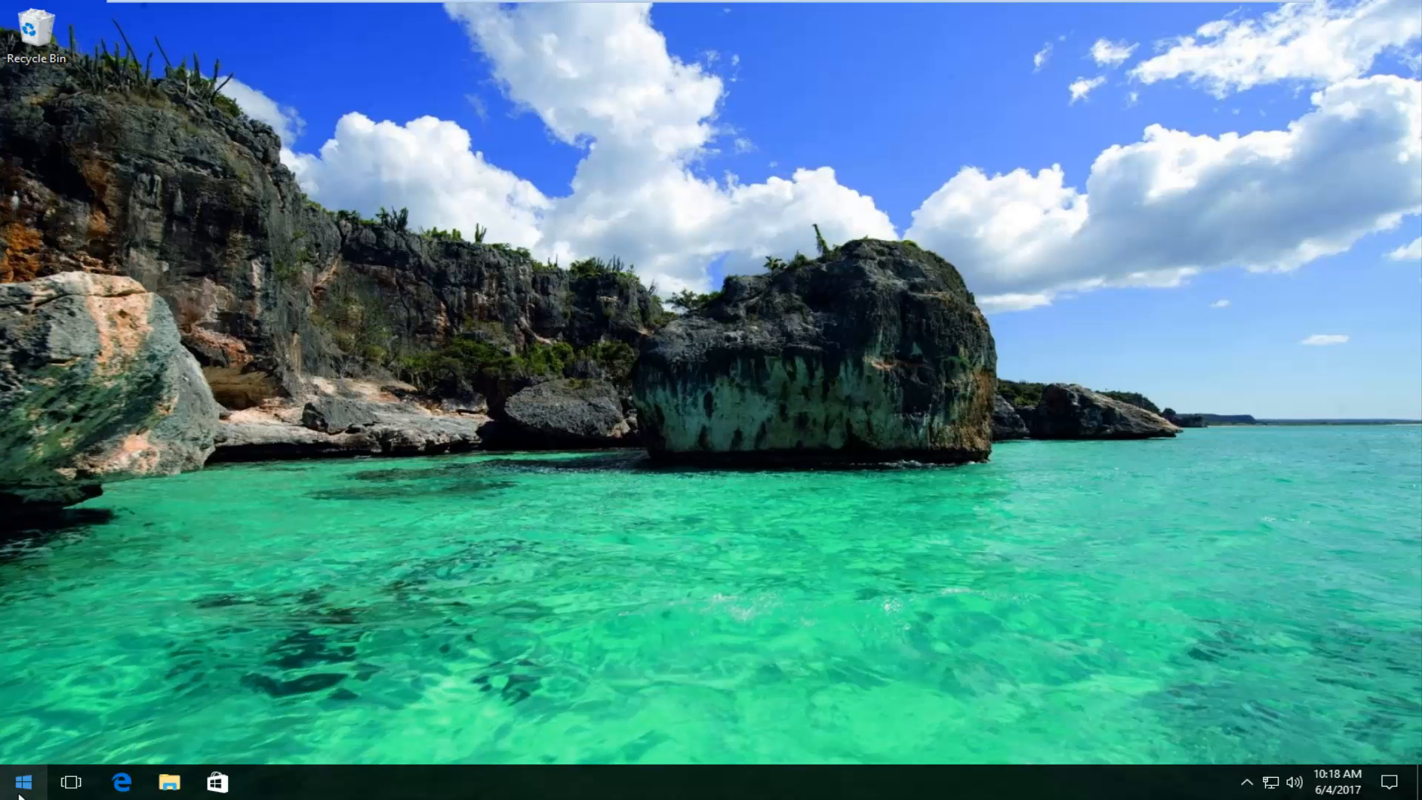
# - Search the Start menu for msconfig and run System Configuration as administrator
pyautogui.click(21, 782)
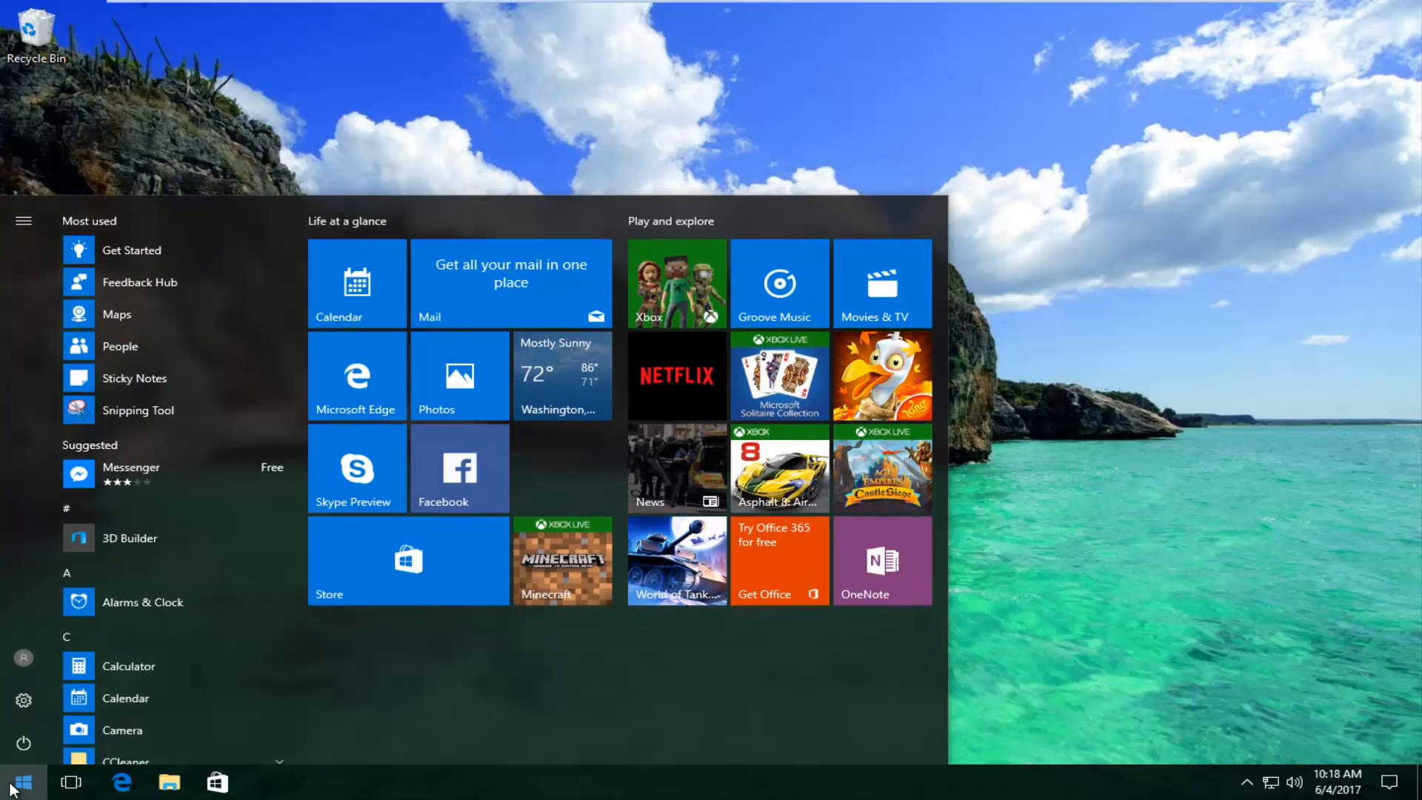
pyautogui.click(22, 782)
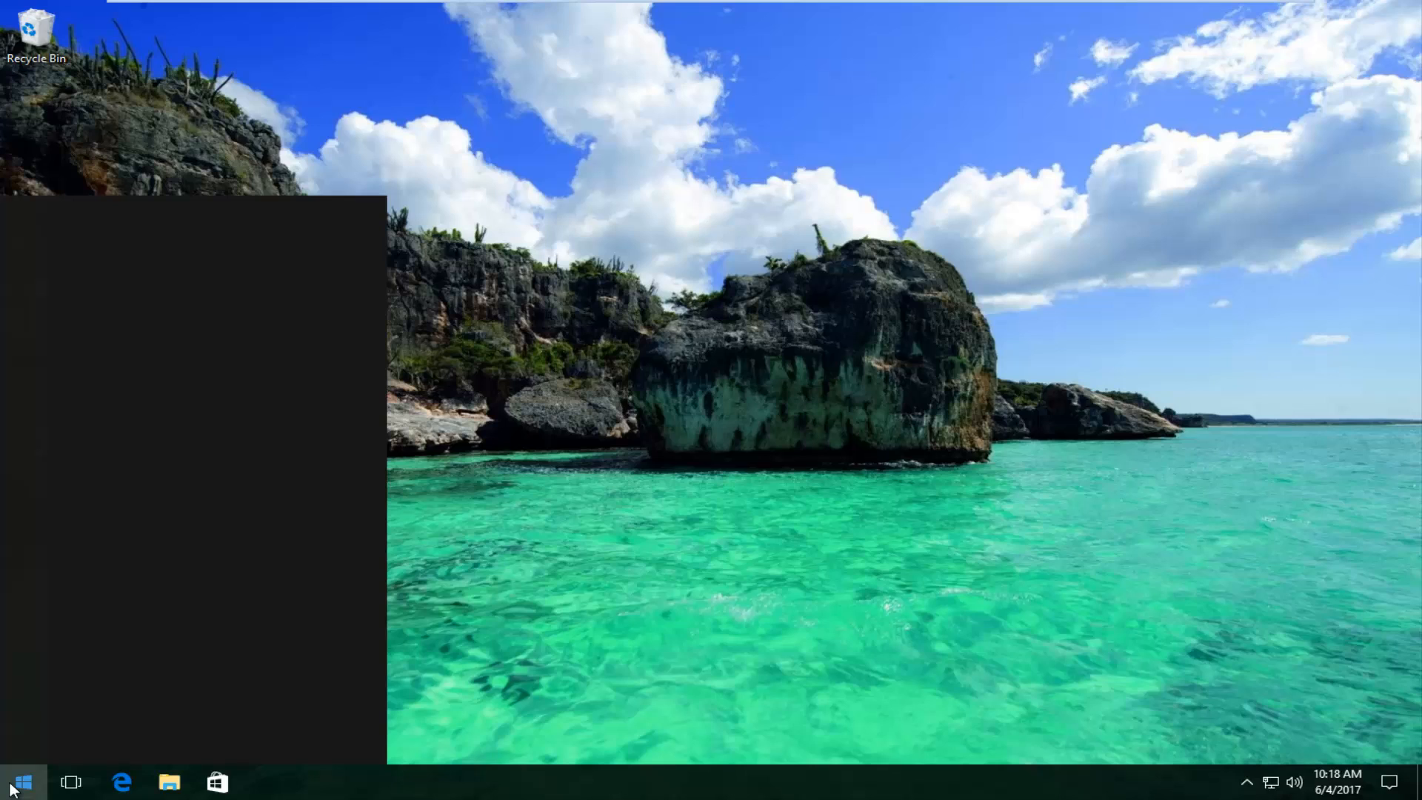
pyautogui.write('m')
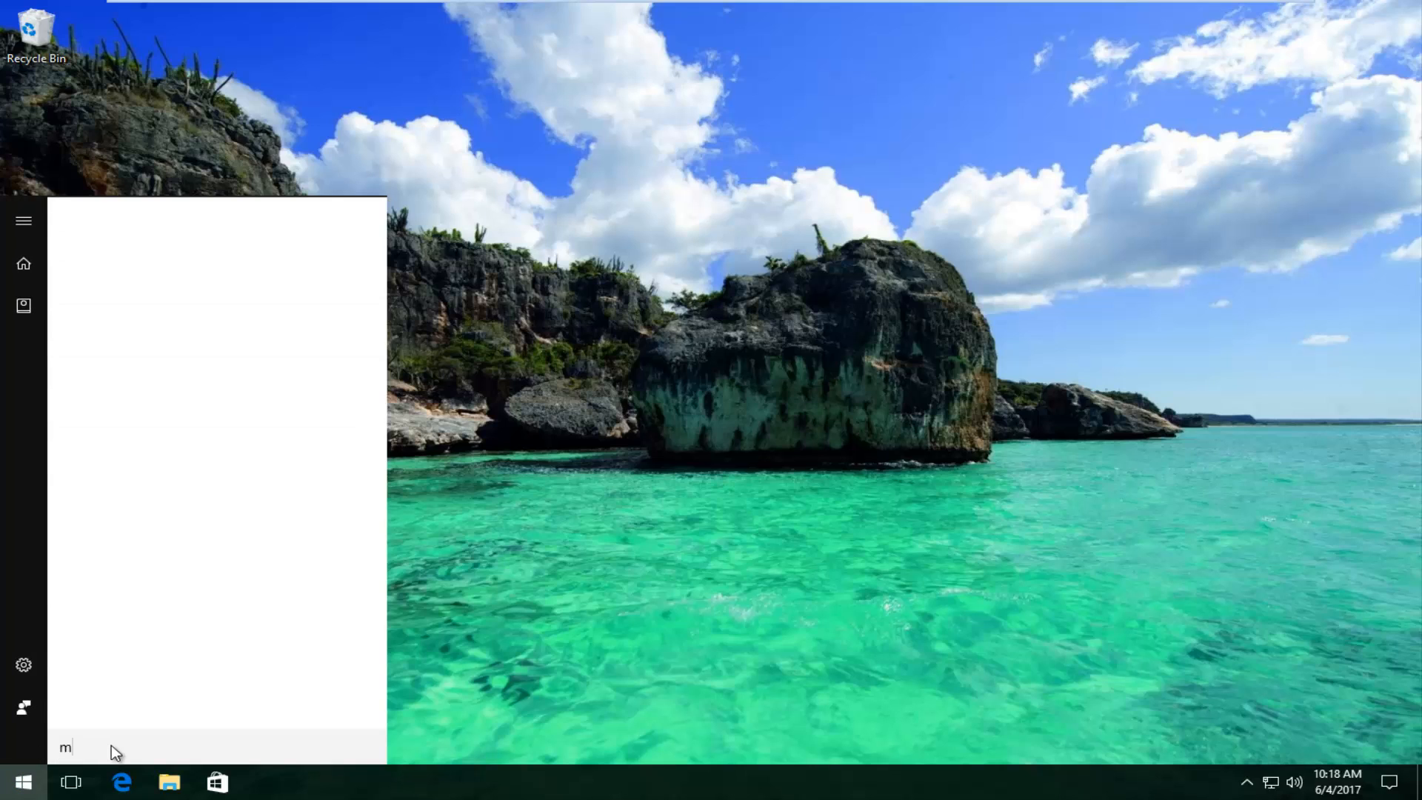
pyautogui.write('sconfig')
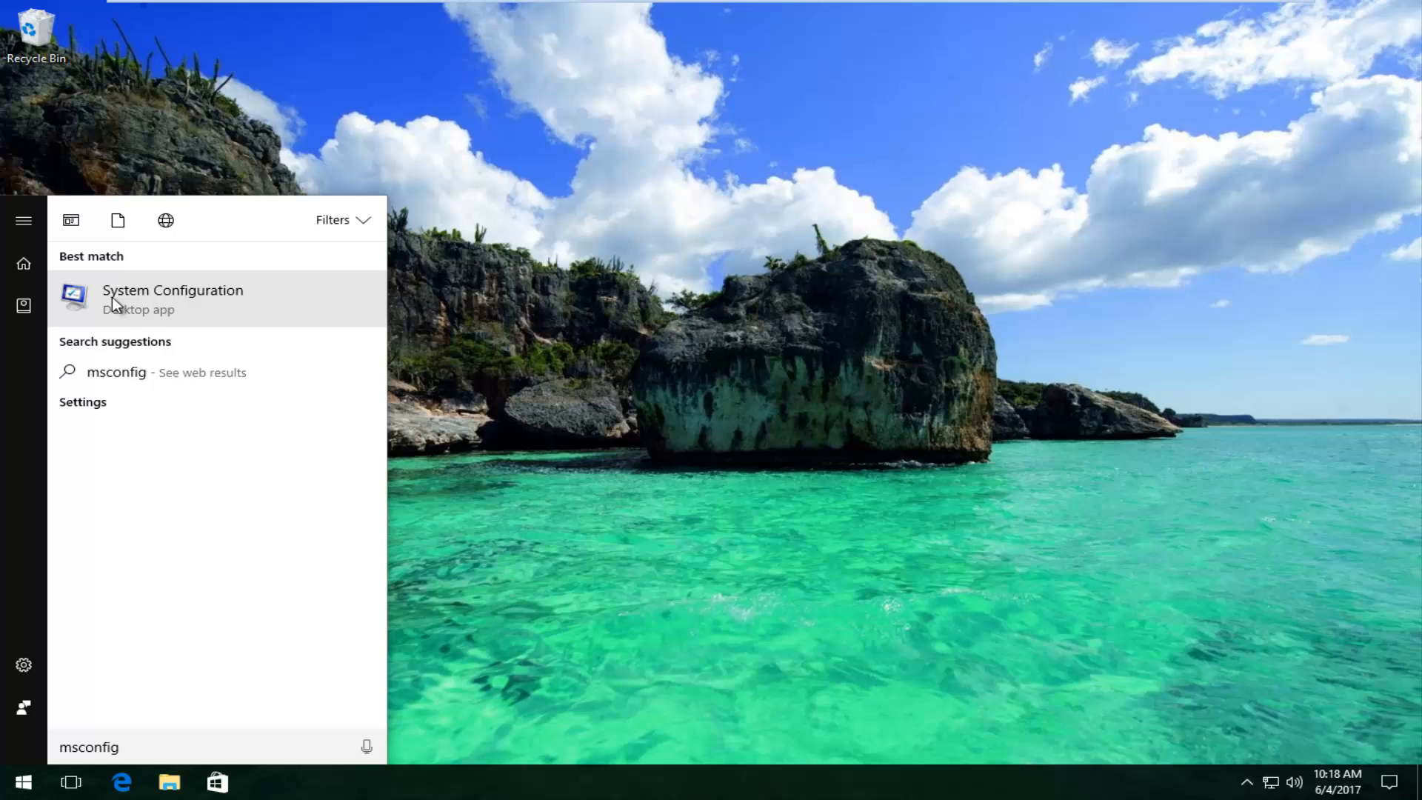
pyautogui.rightClick(173, 296)
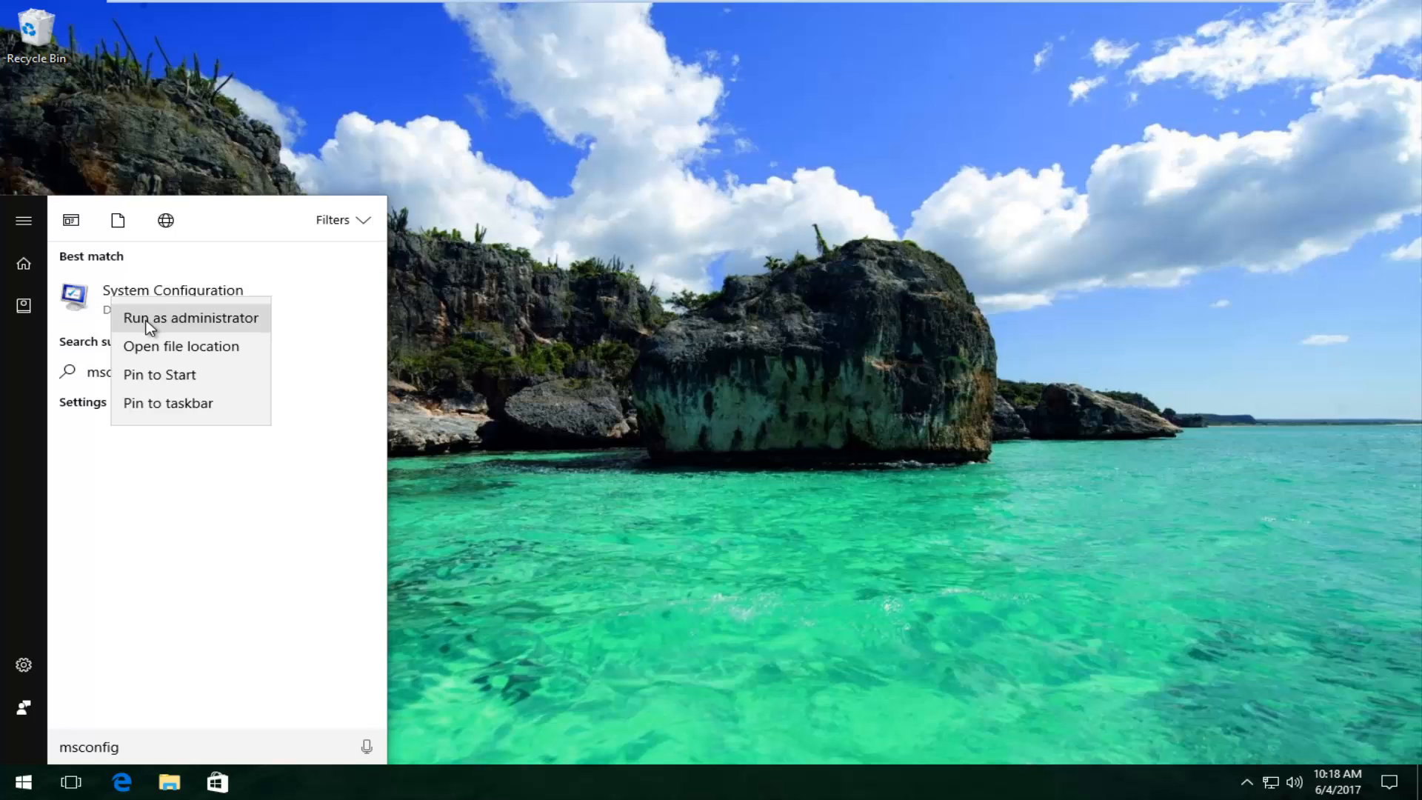
pyautogui.click(191, 318)
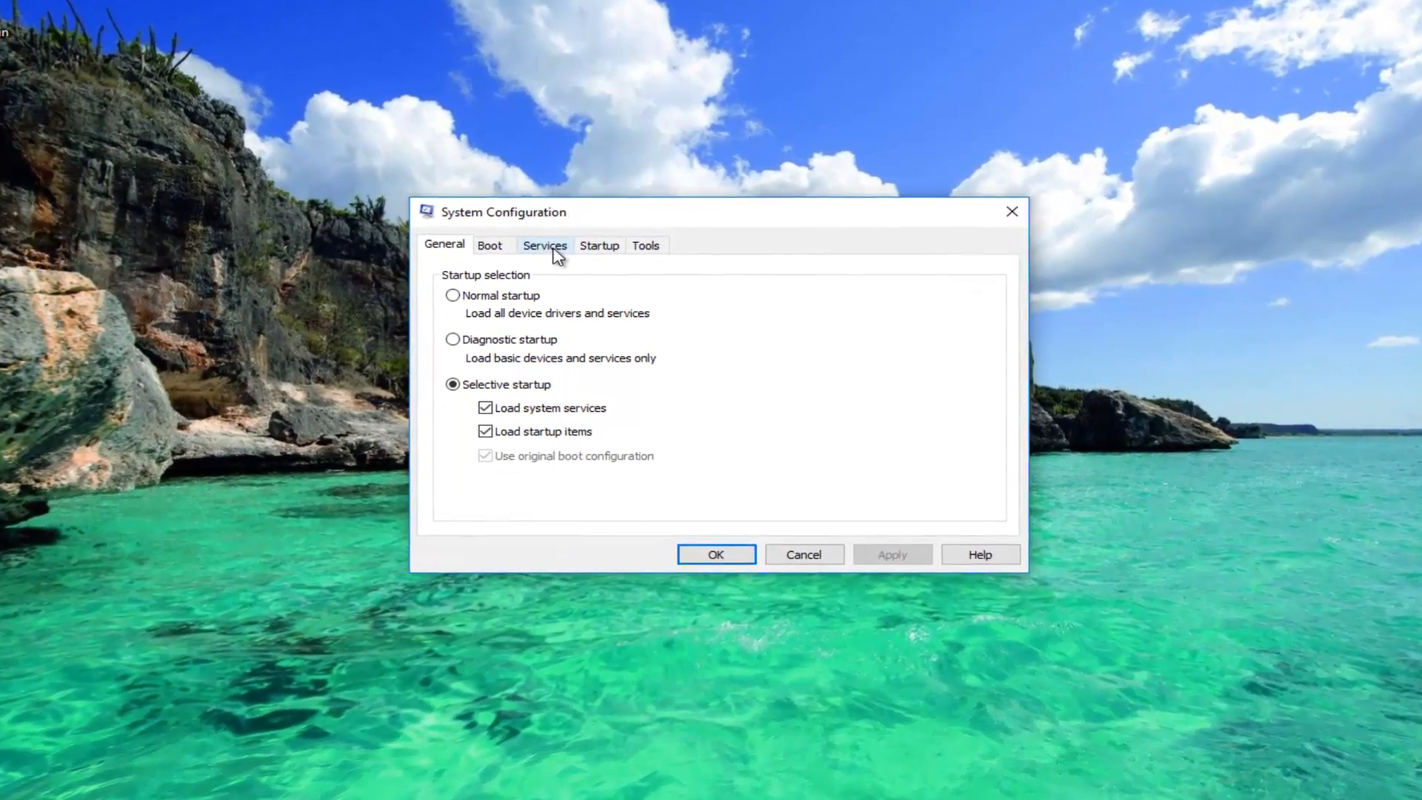
# - Show the Services tab and scroll down toward TCP/IP NetBIOS Helper
pyautogui.click(544, 245)
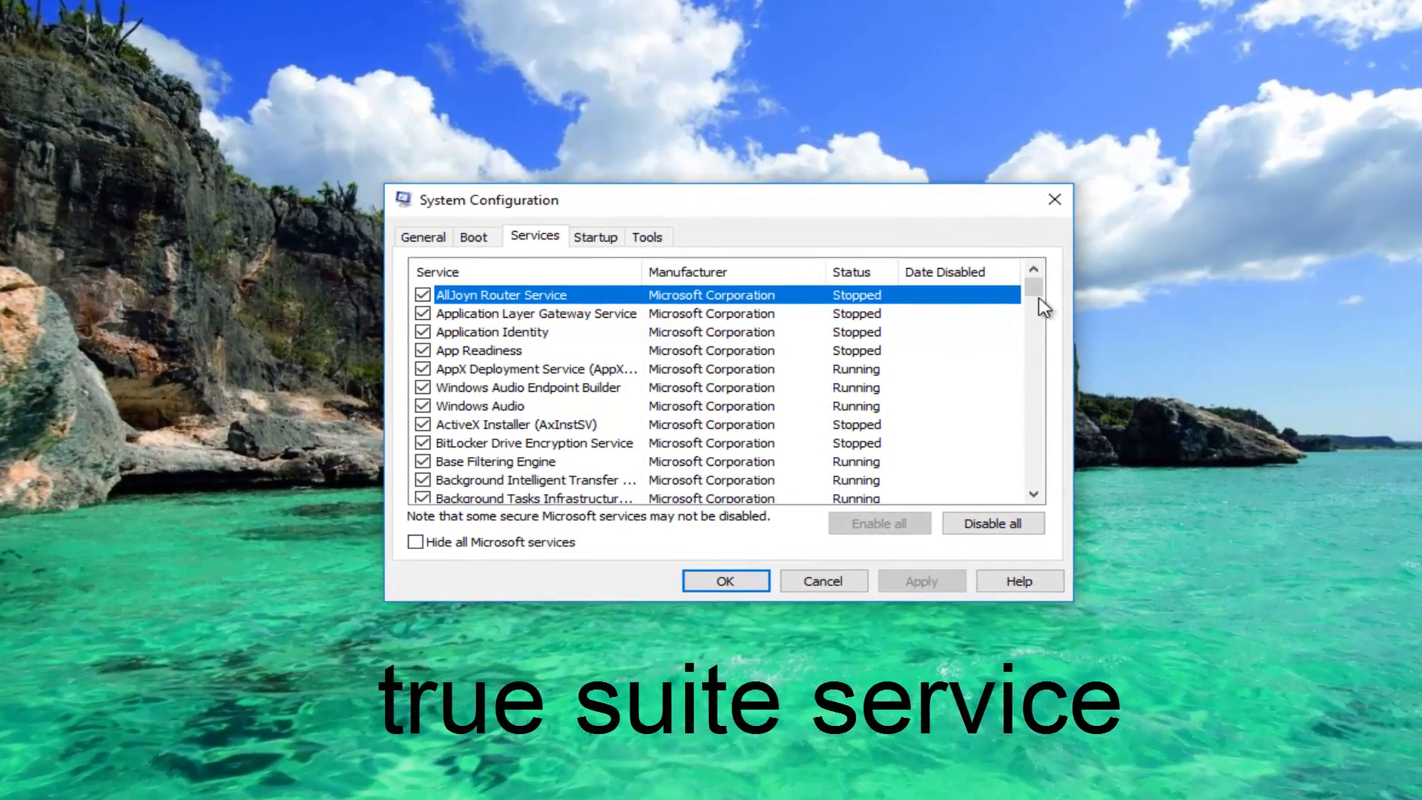
pyautogui.scroll(-3)
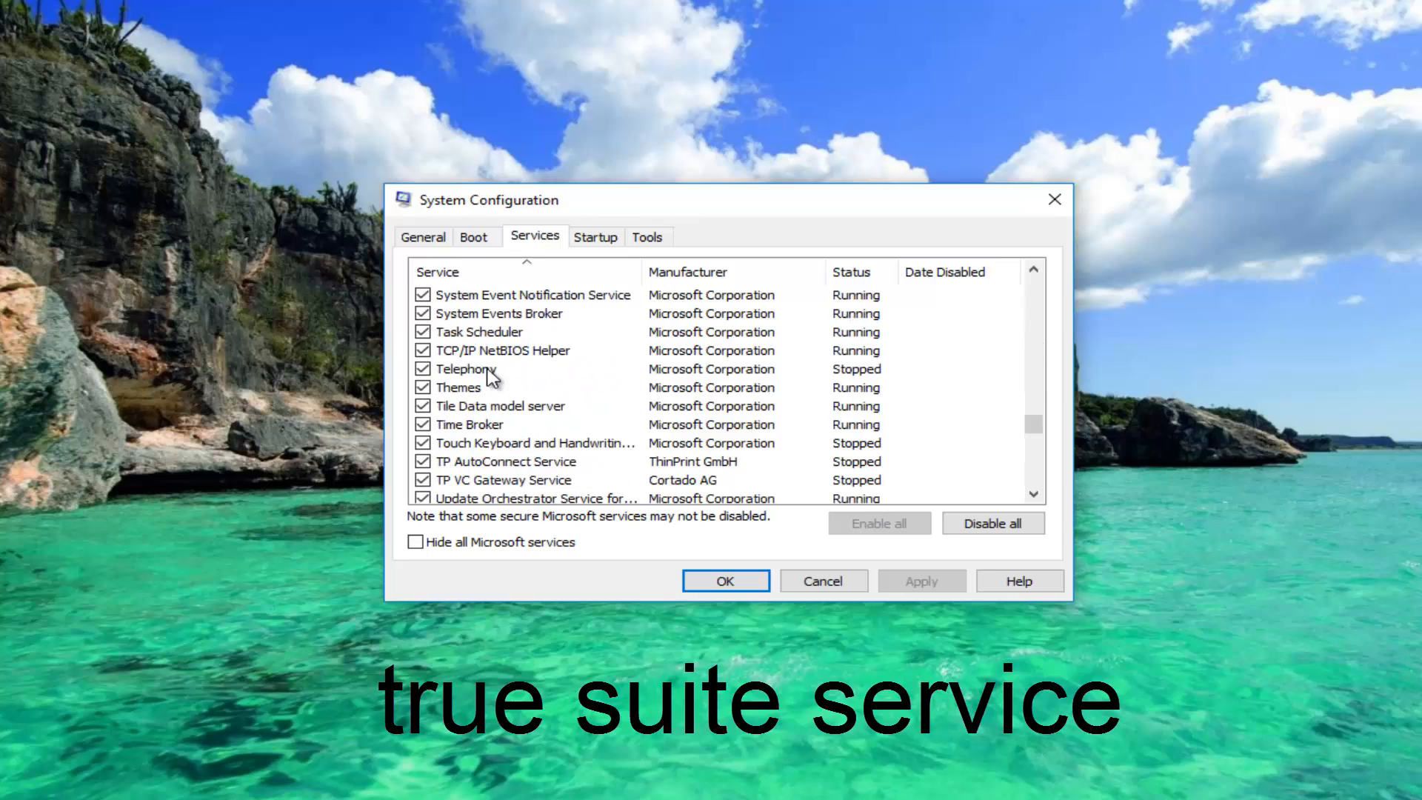
pyautogui.moveTo(497, 376)
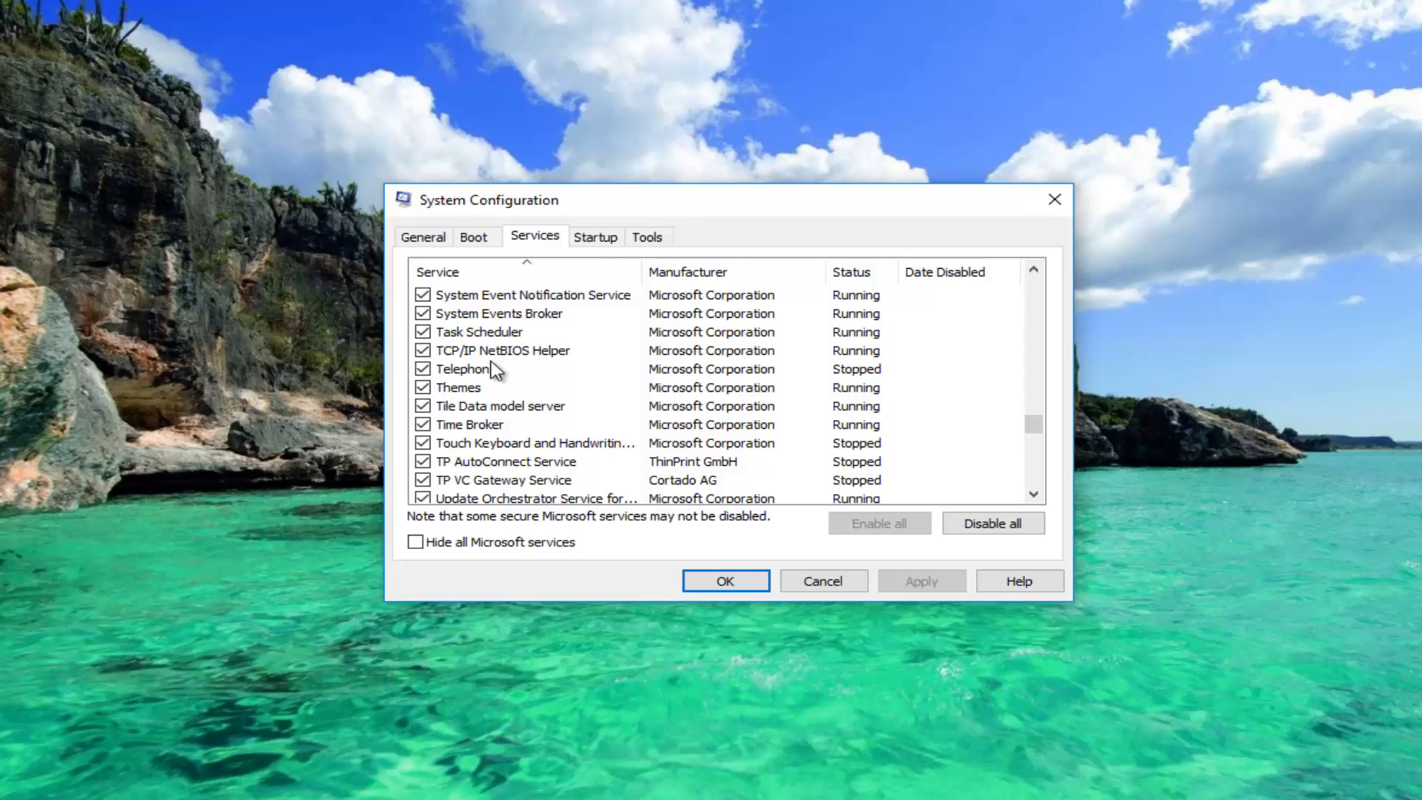
pyautogui.moveTo(449, 355)
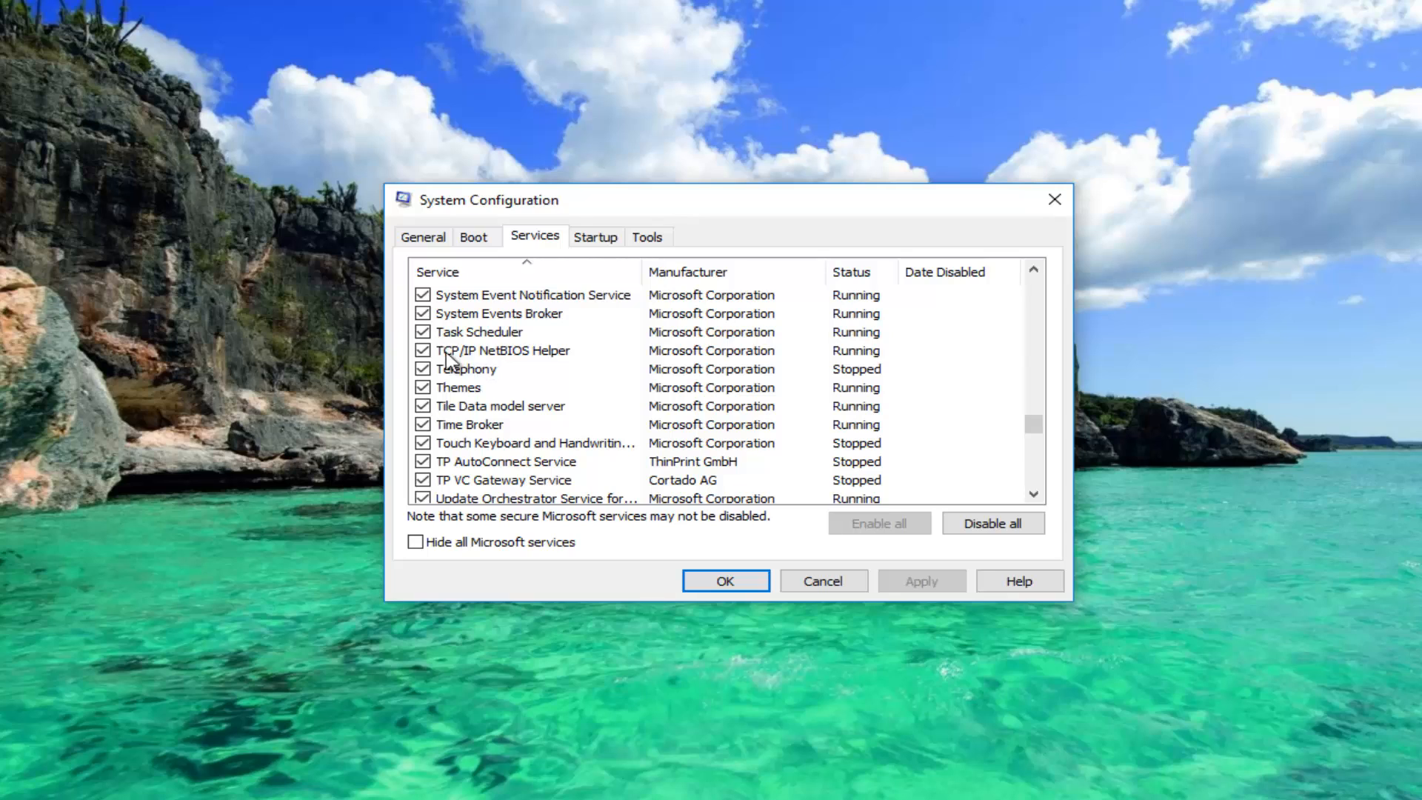
# - Uncheck the TCP/IP NetBIOS Helper service in the services list
pyautogui.click(421, 351)
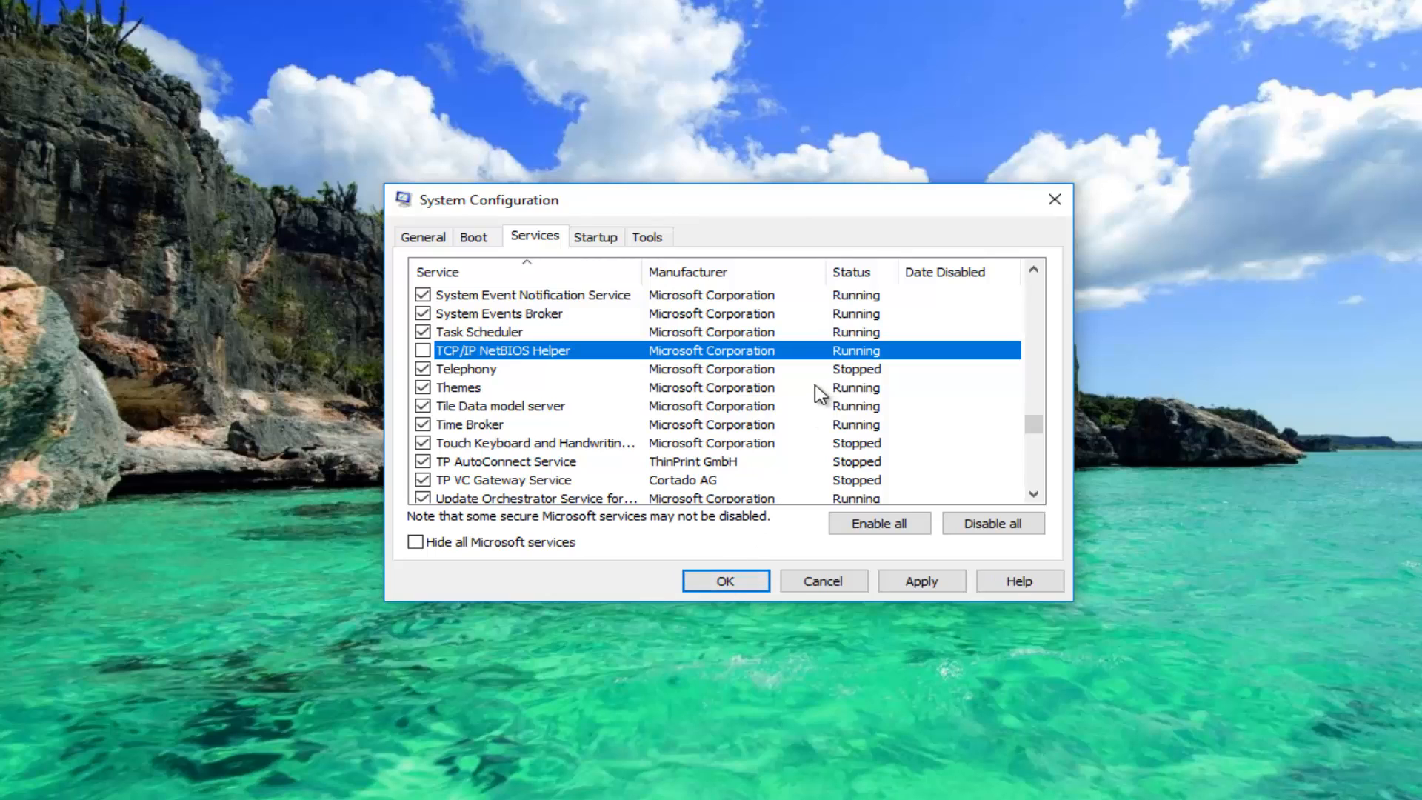
pyautogui.moveTo(997, 252)
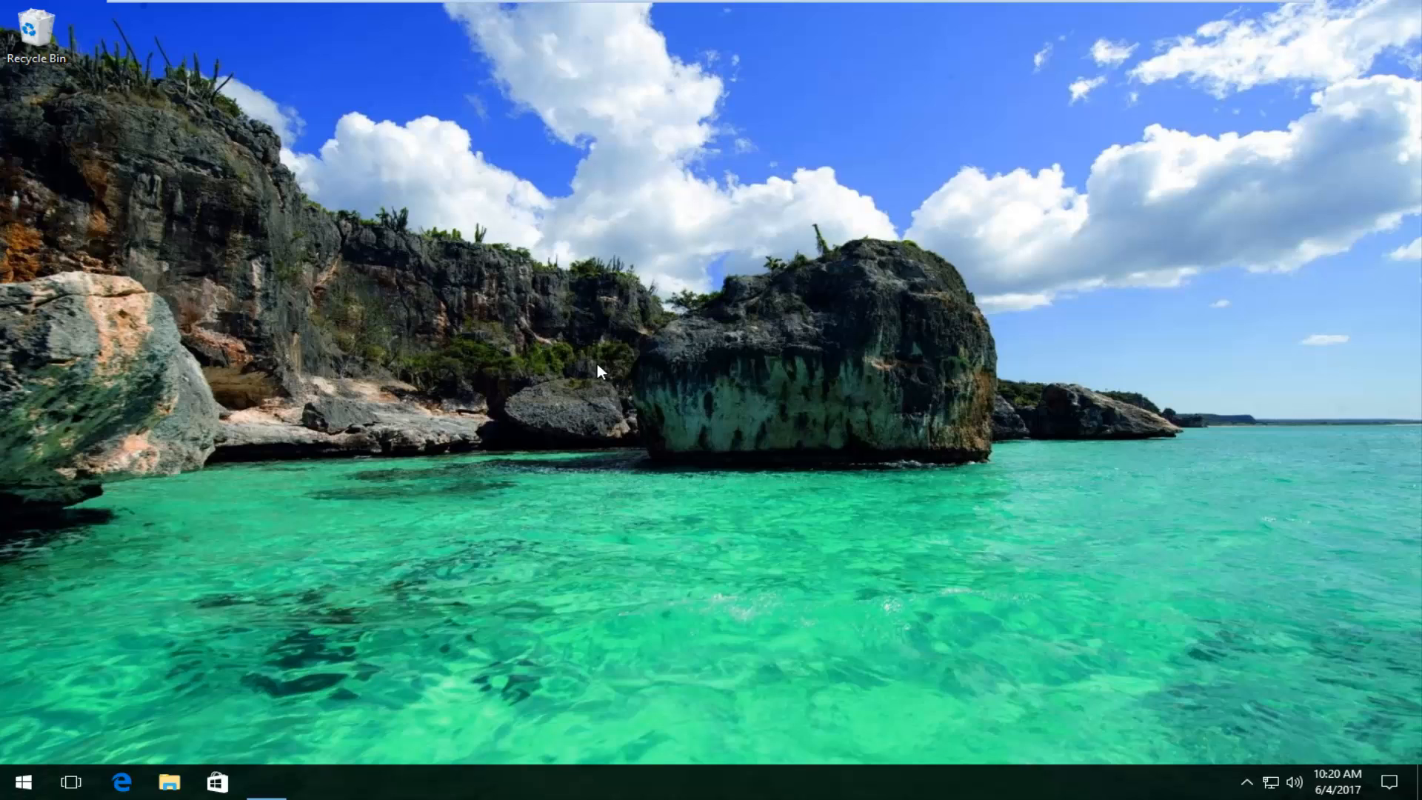
pyautogui.moveTo(516, 406)
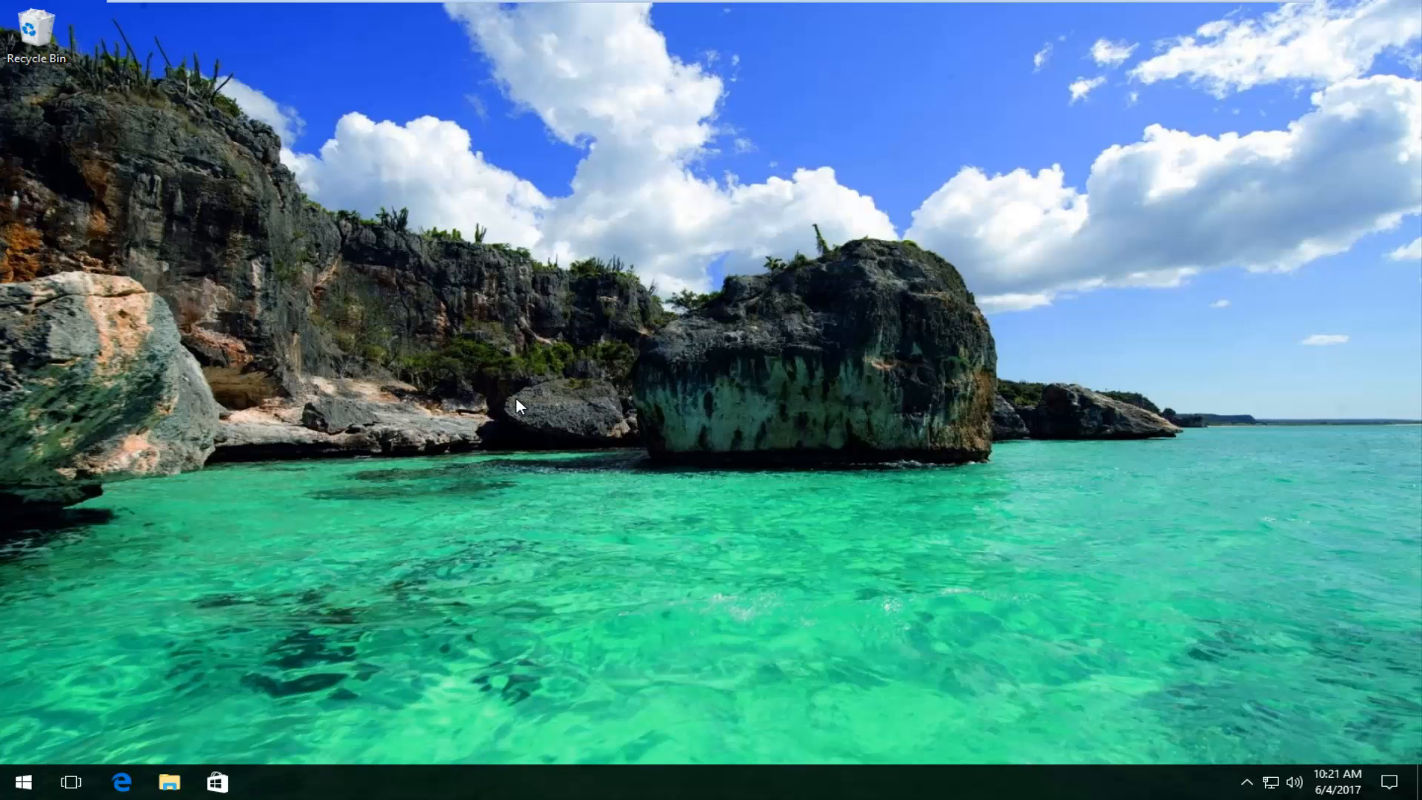